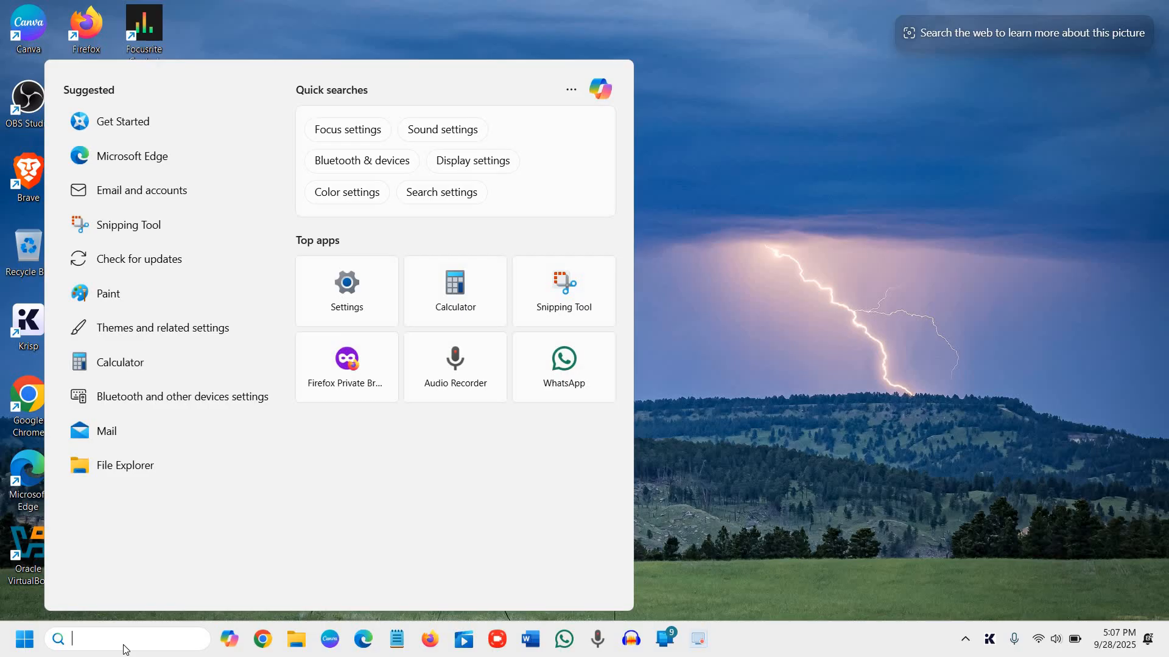
# Find 'cmd' in Windows Search and launch Command Prompt as administrator
pyautogui.write('cmd')
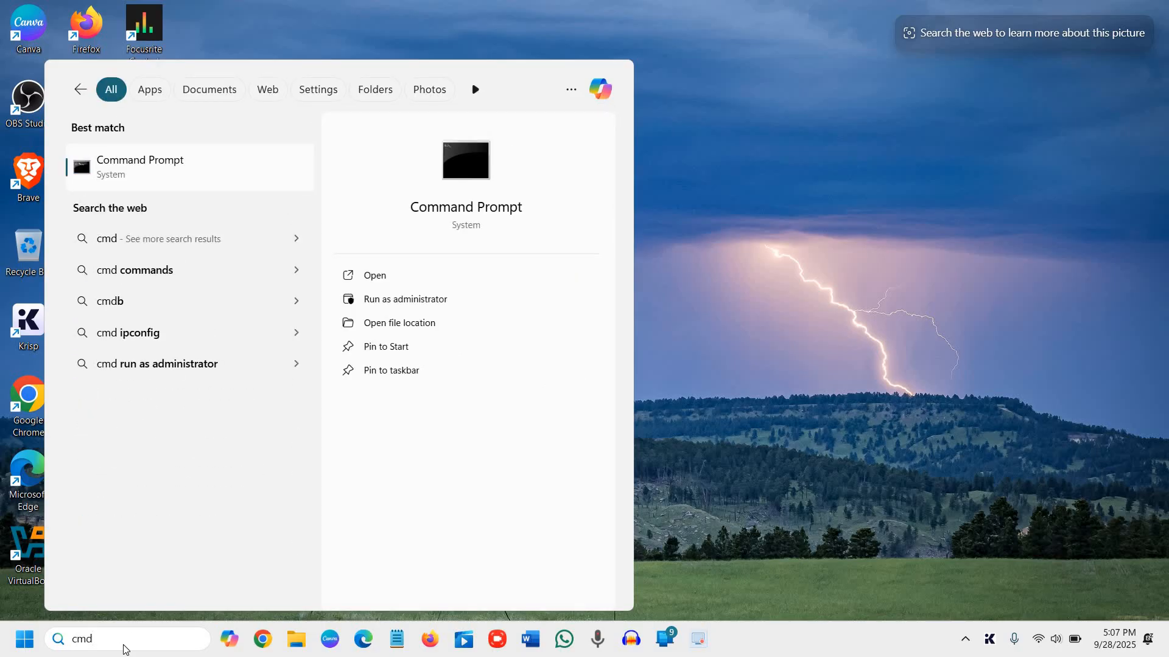
pyautogui.moveTo(384, 299)
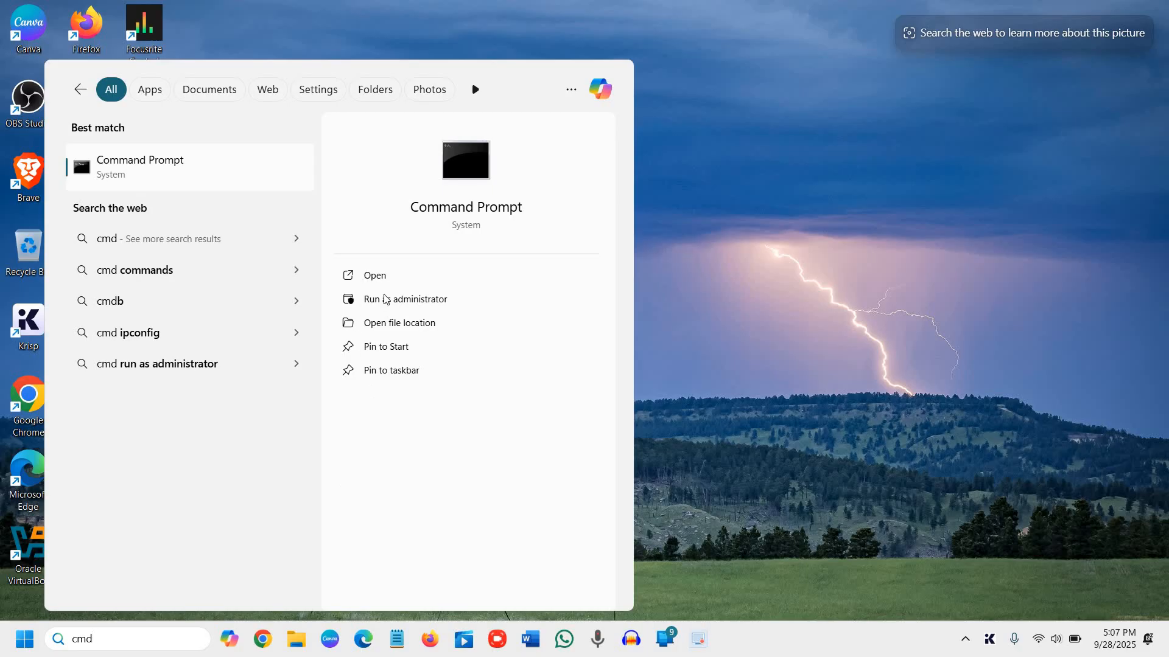
pyautogui.moveTo(390, 301)
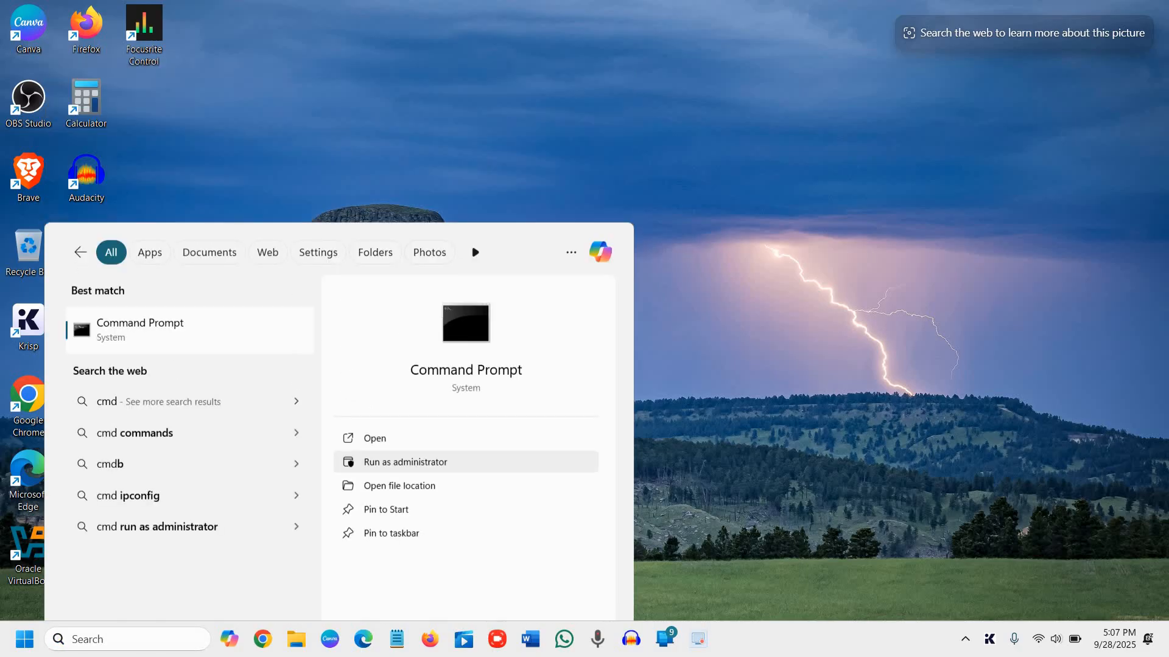
pyautogui.click(405, 462)
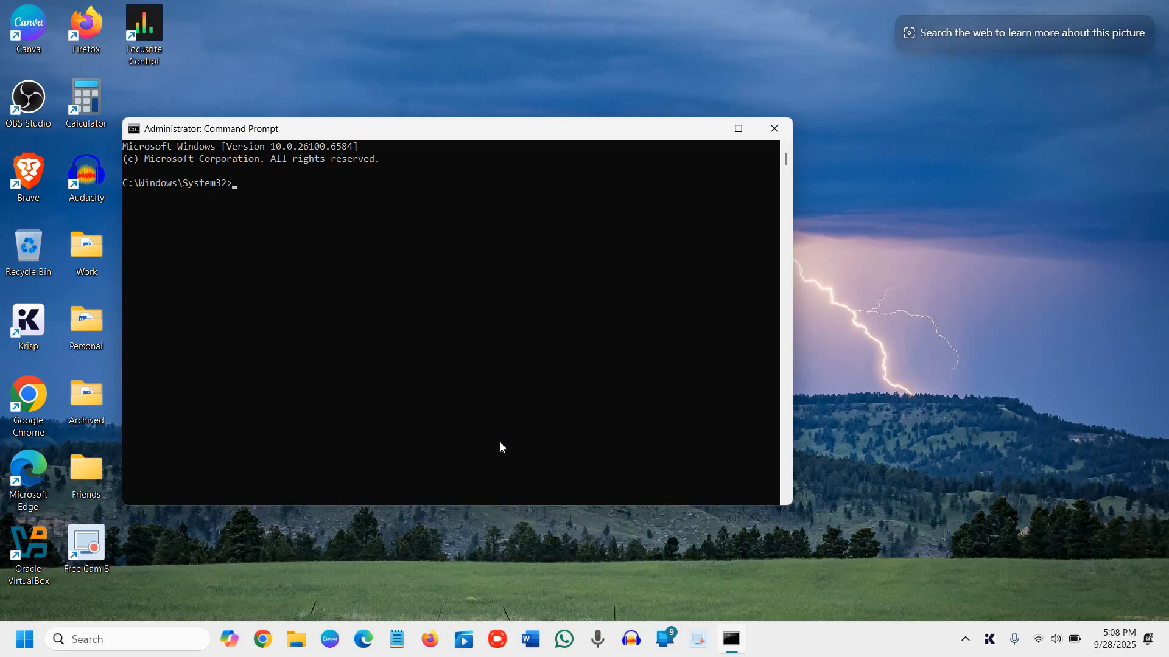
# Run sfc /scannow to 23% verification, then close the command window mid-scan
pyautogui.write('sf')
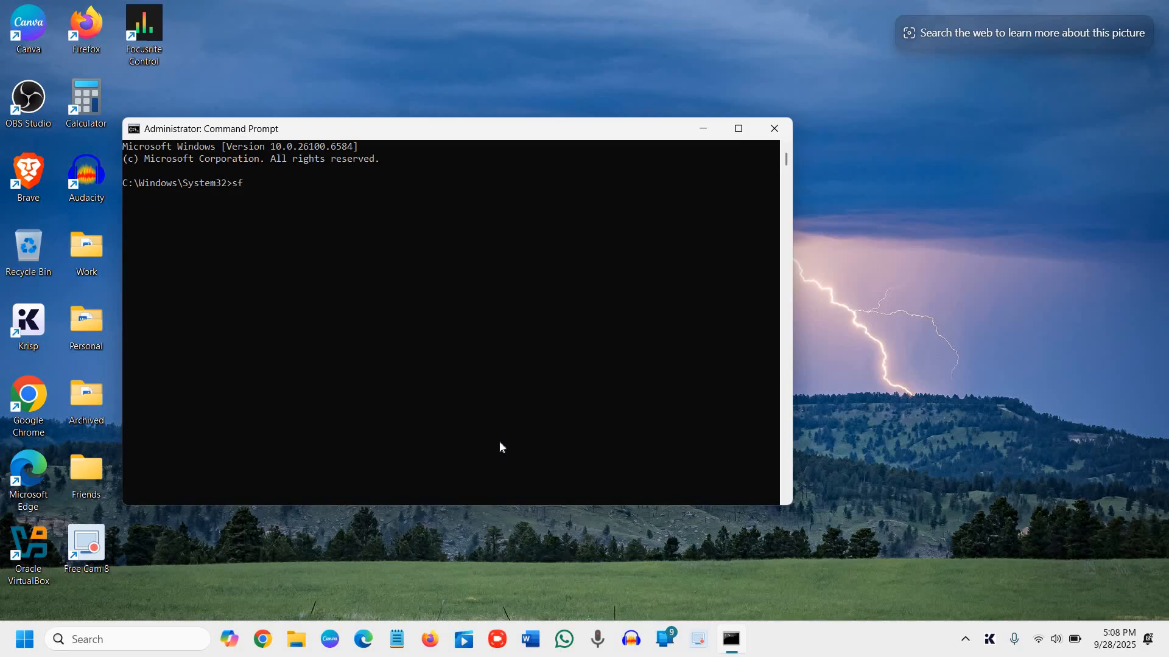
pyautogui.write('c /')
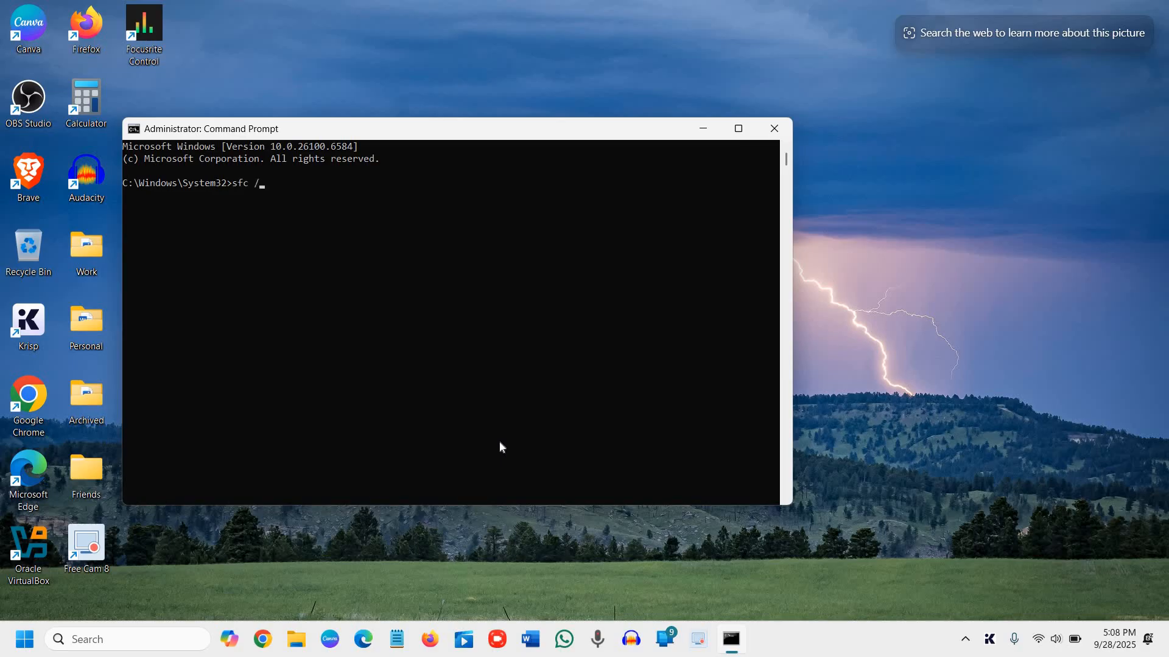
pyautogui.write('scannow')
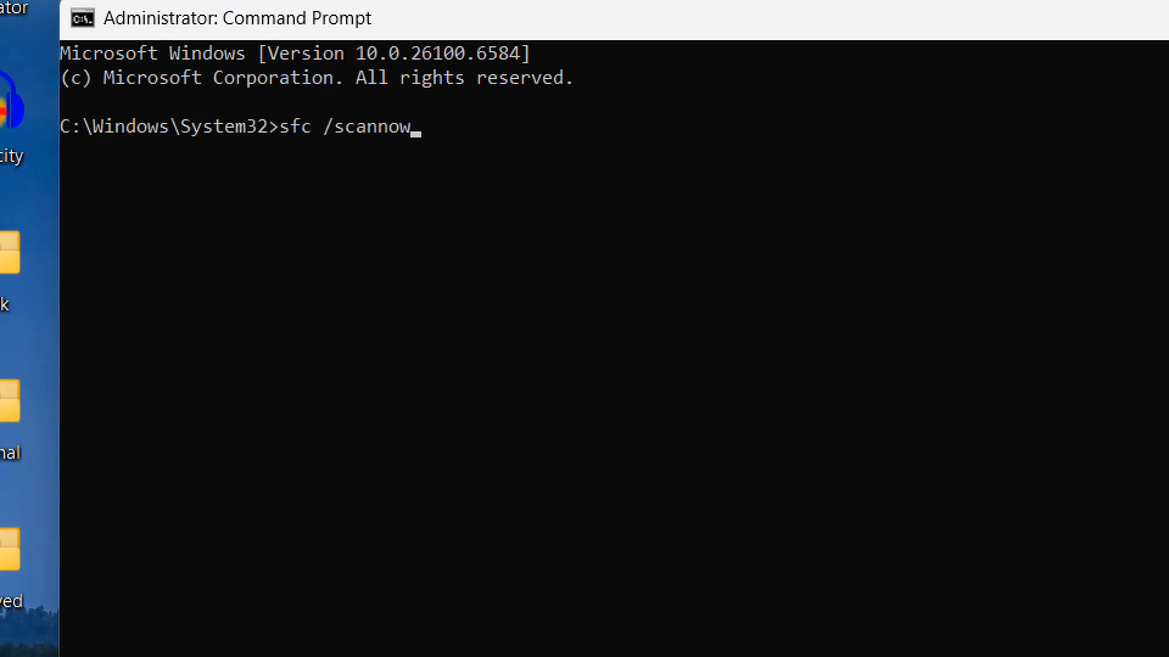
pyautogui.click(737, 129)
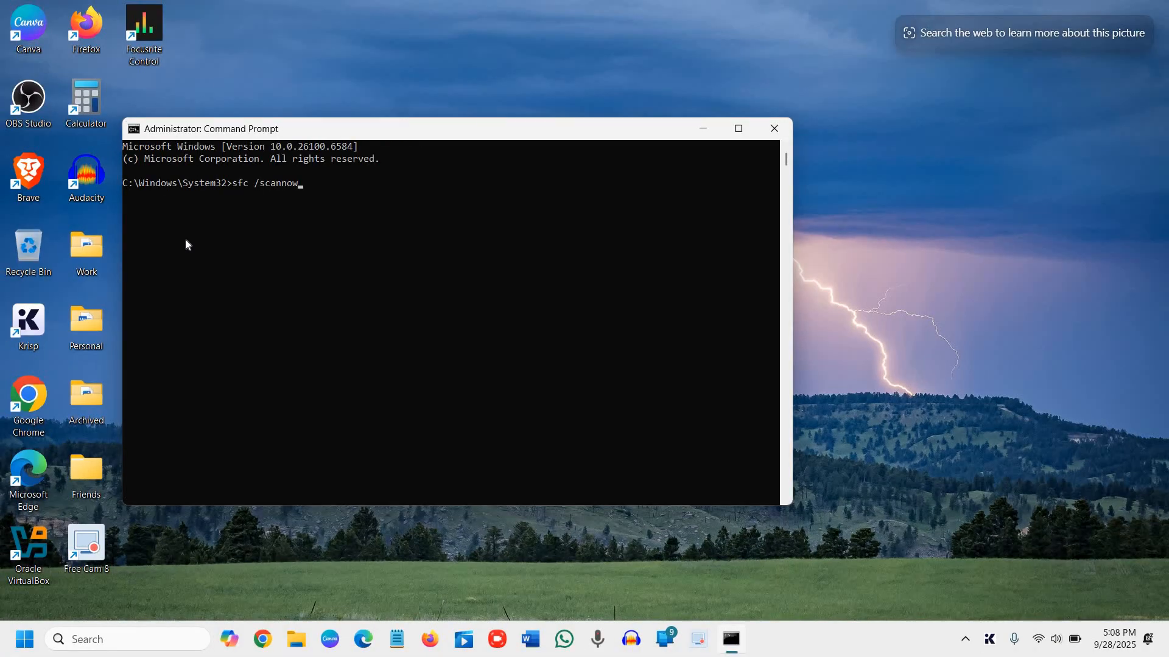
pyautogui.press('Enter')
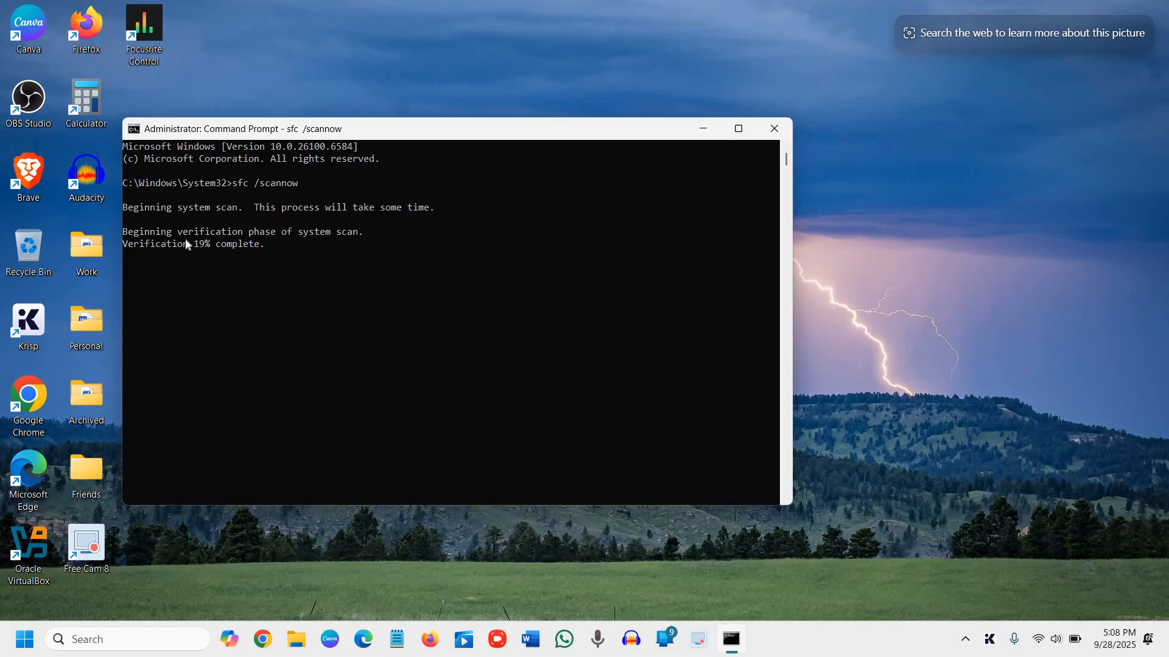
pyautogui.moveTo(768, 146)
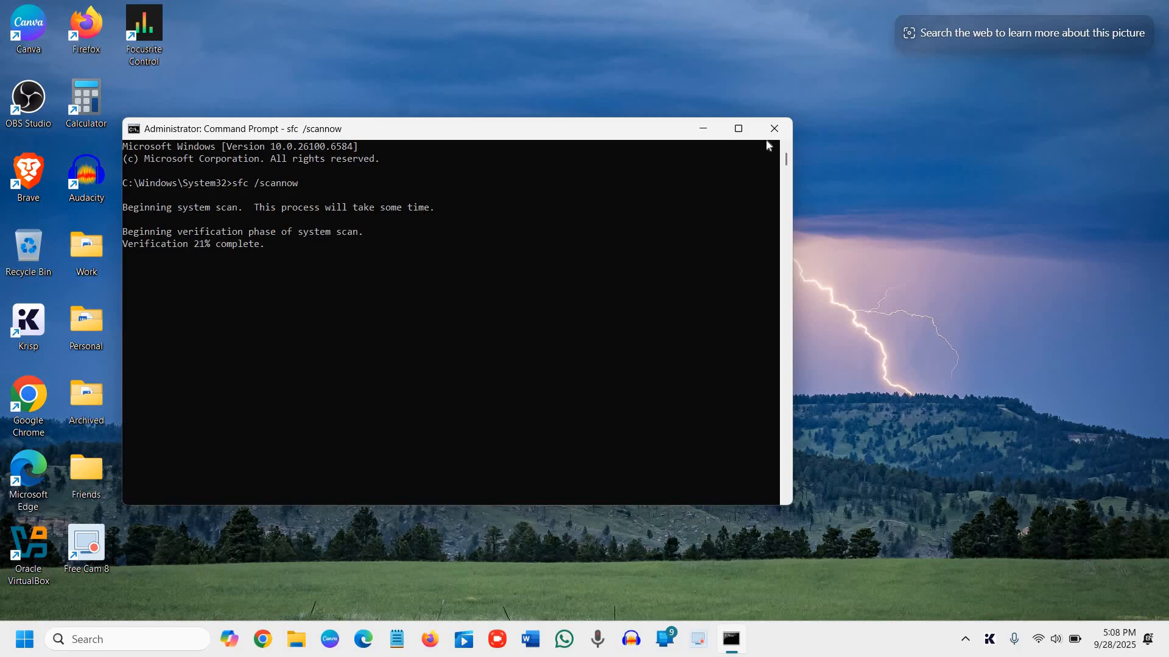
pyautogui.moveTo(774, 129)
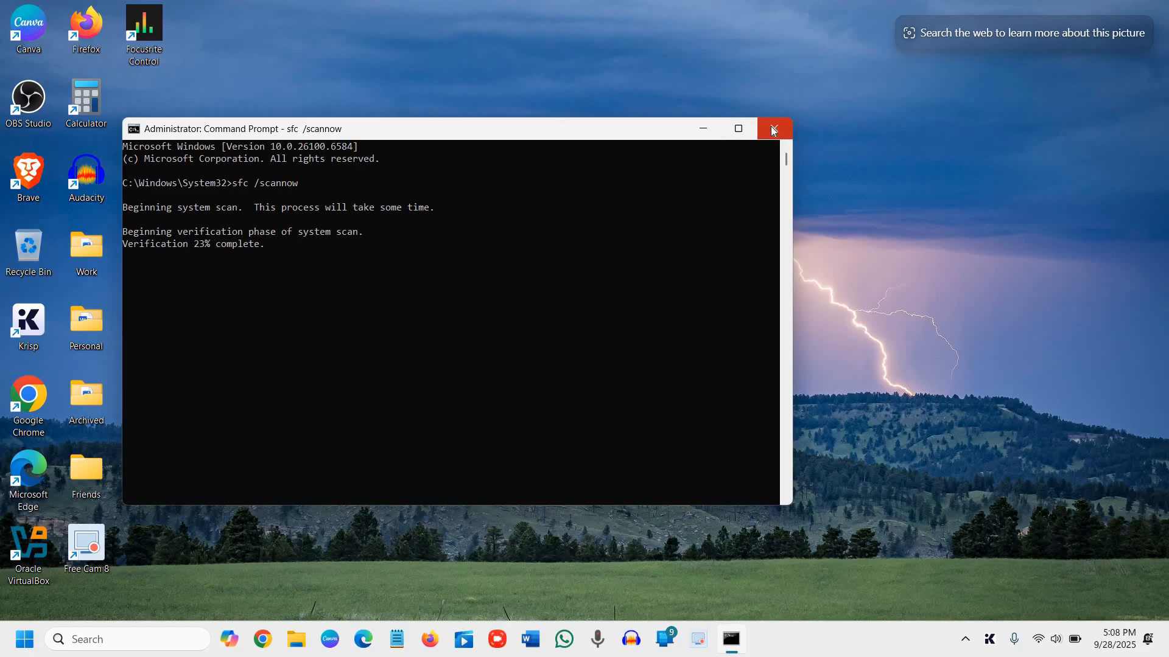
pyautogui.click(128, 639)
pyautogui.write('c')
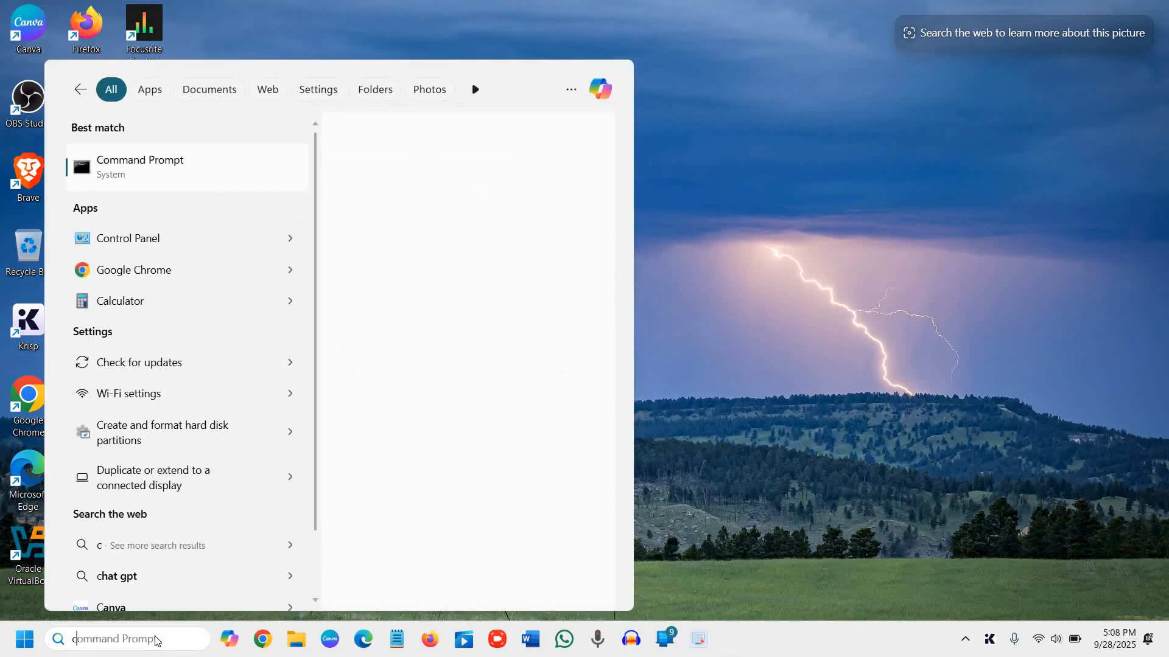
# Launch a fresh administrator Command Prompt from search and maximize it
pyautogui.click(140, 167)
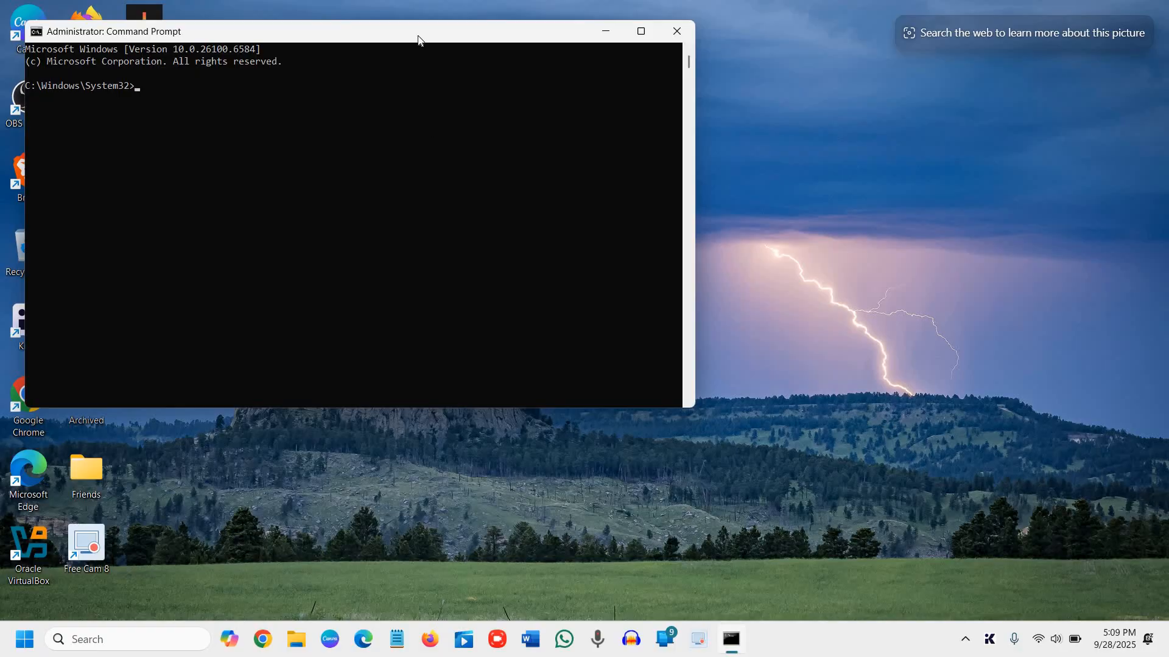
pyautogui.click(640, 30)
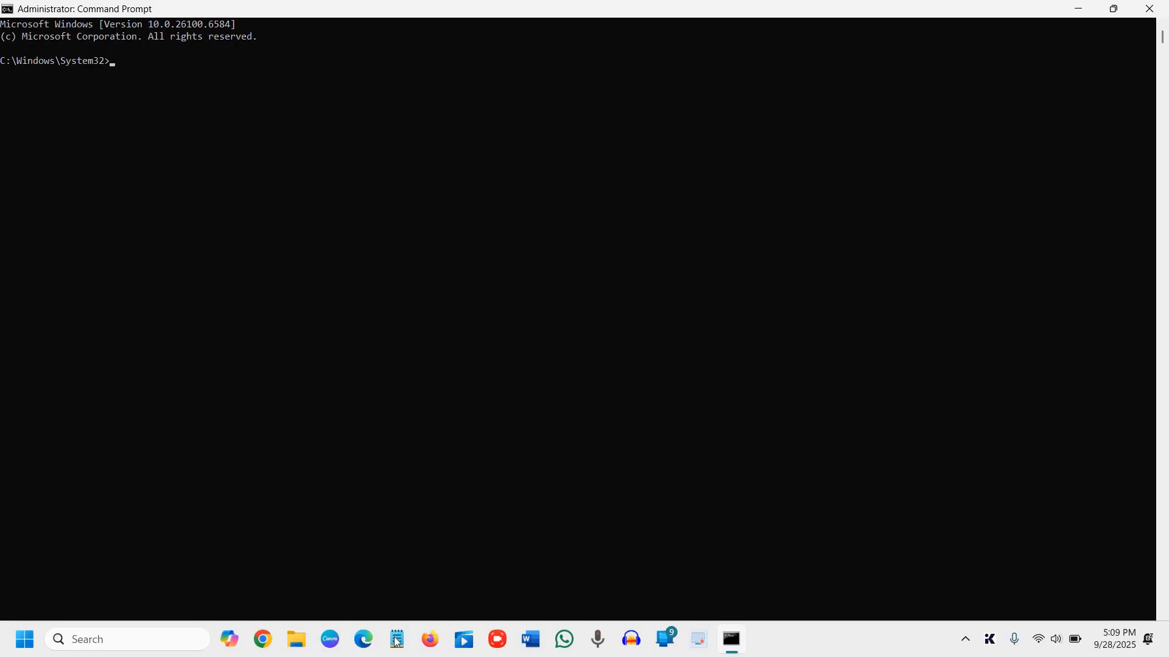
pyautogui.click(396, 639)
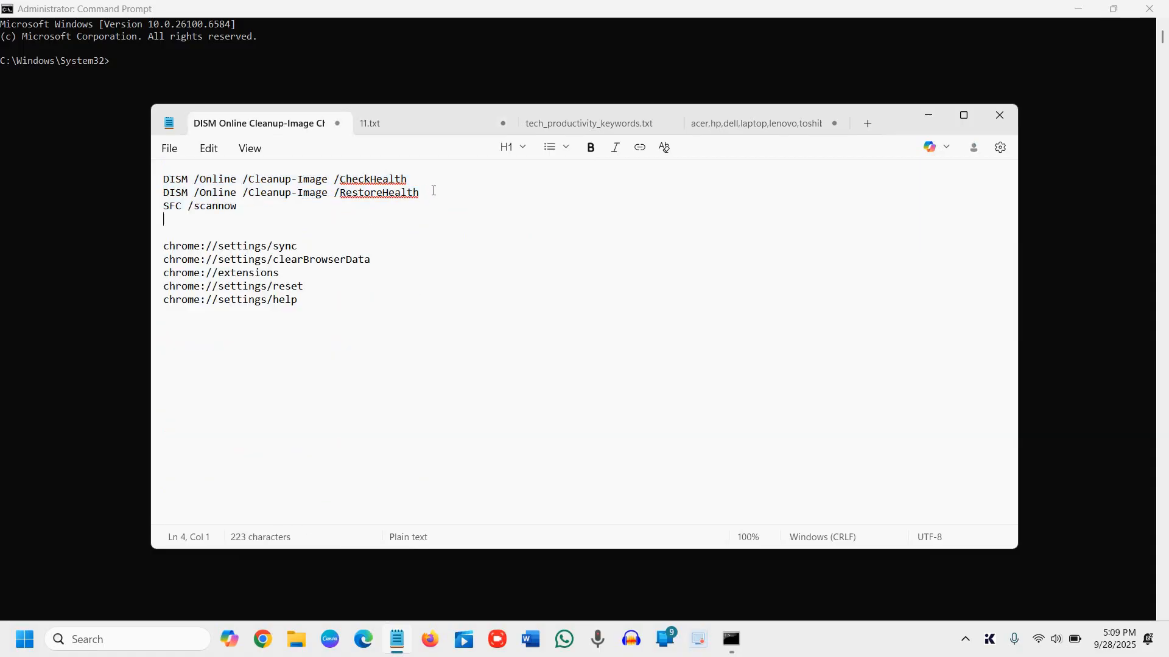
pyautogui.moveTo(437, 194)
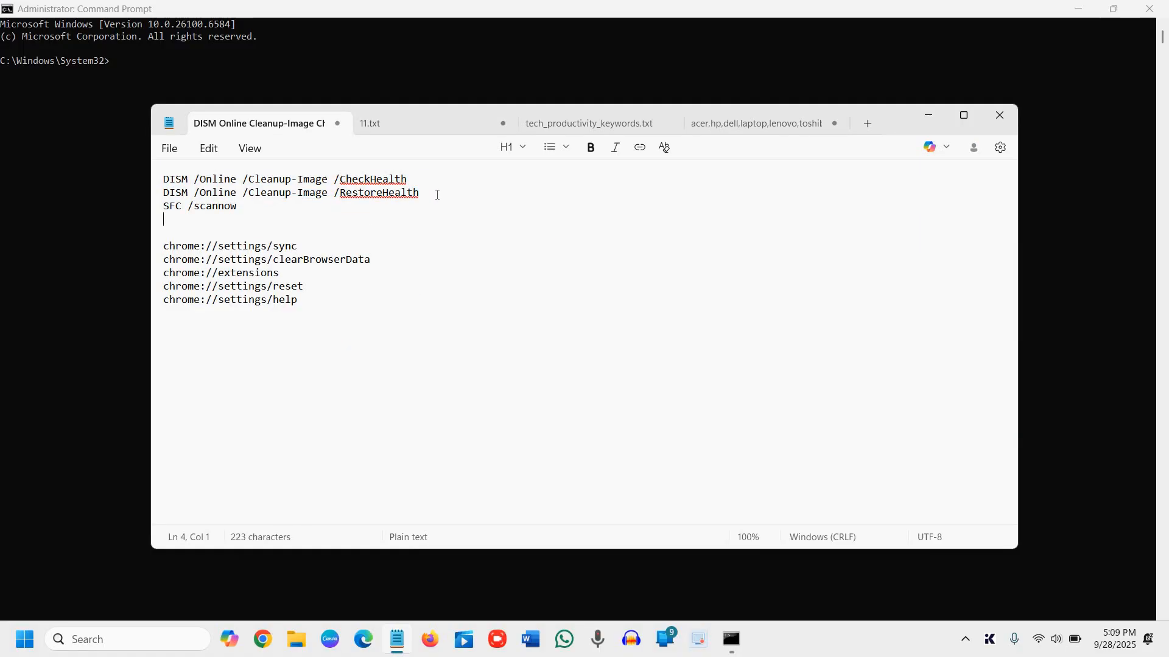
pyautogui.moveTo(418, 192); pyautogui.dragTo(215, 206)
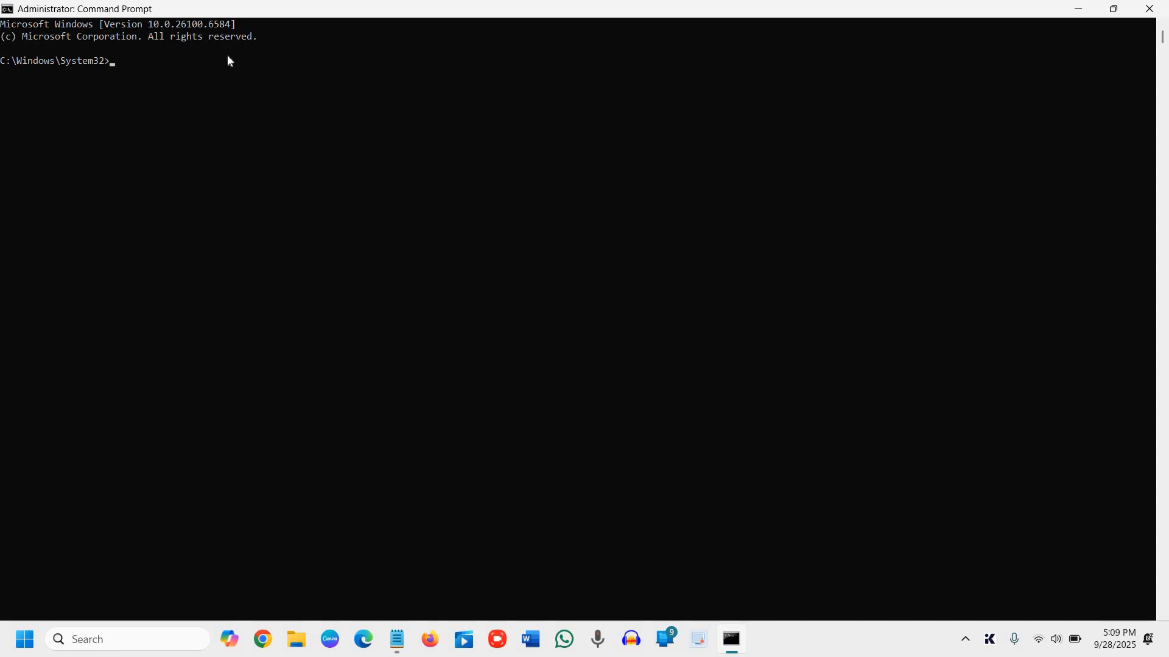
# Run DISM /Online /Cleanup-Image /RestoreHealth to repair the system image
pyautogui.write('DISM /Online /Cleanup-Image /RestoreHealth')
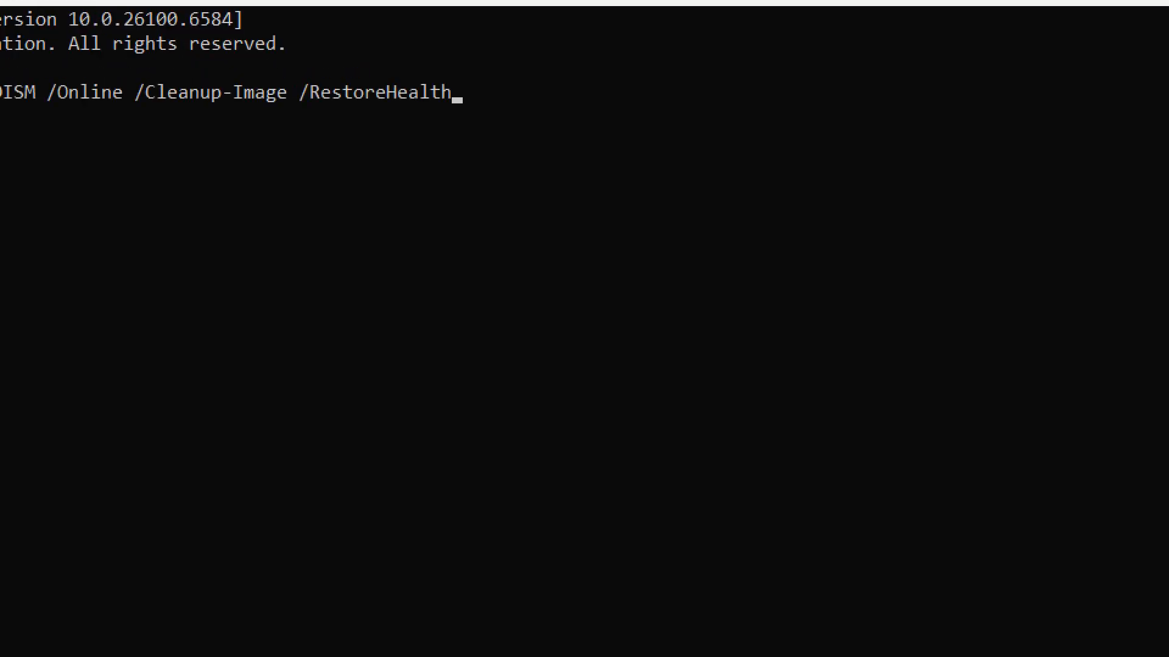
pyautogui.press('Enter')
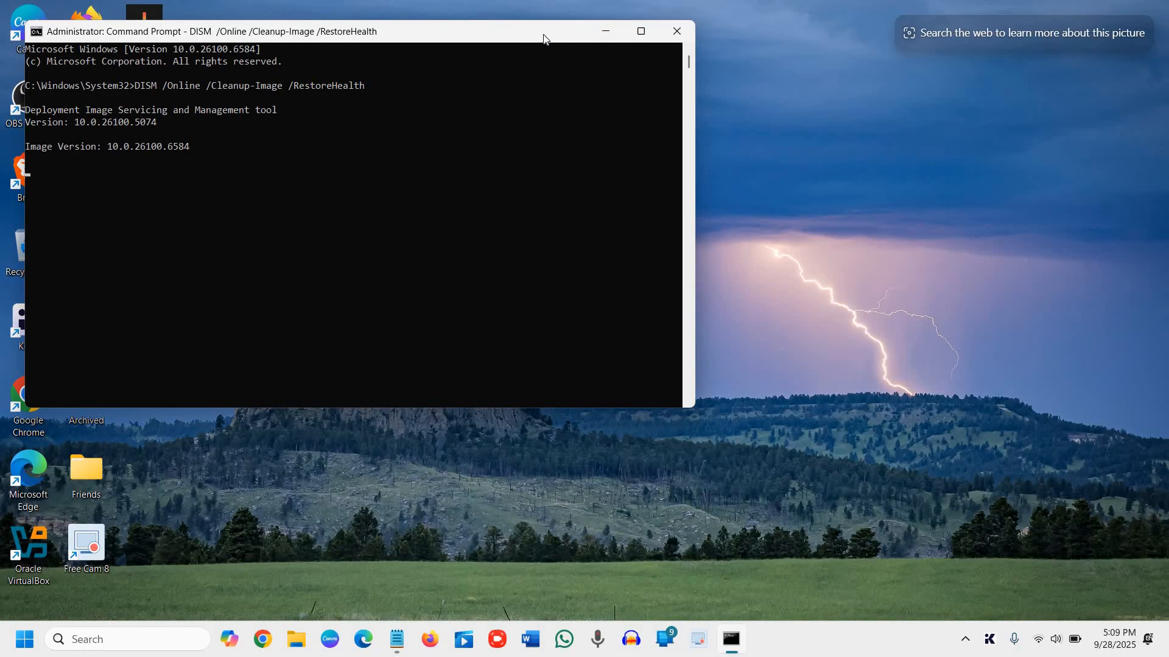
pyautogui.moveTo(633, 199)
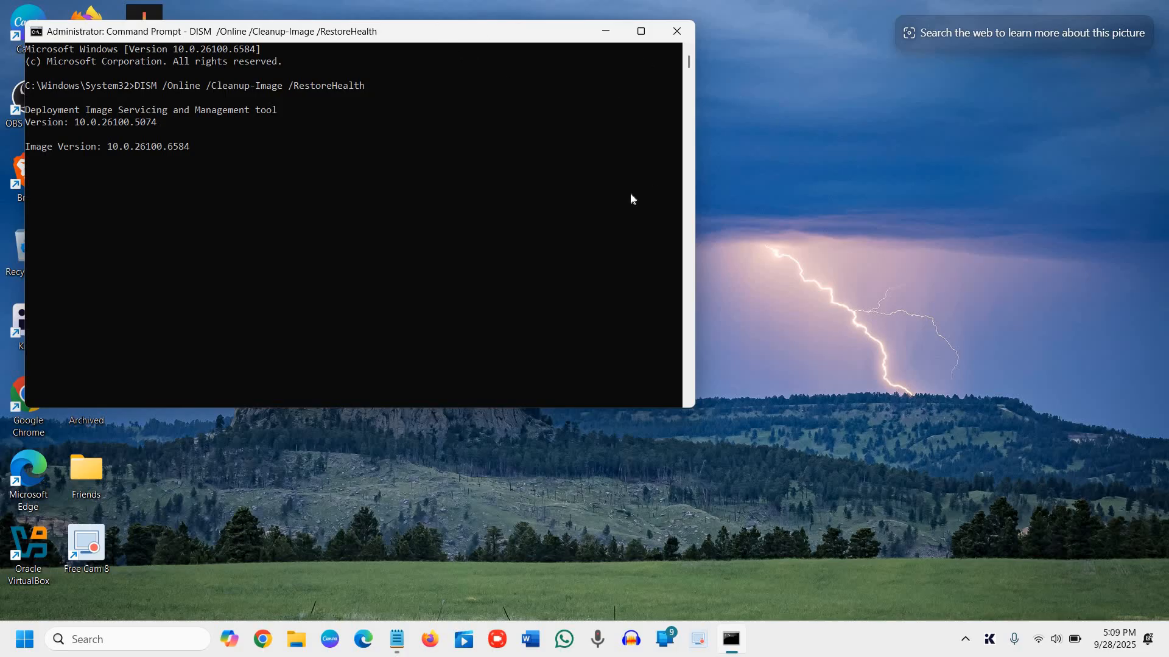